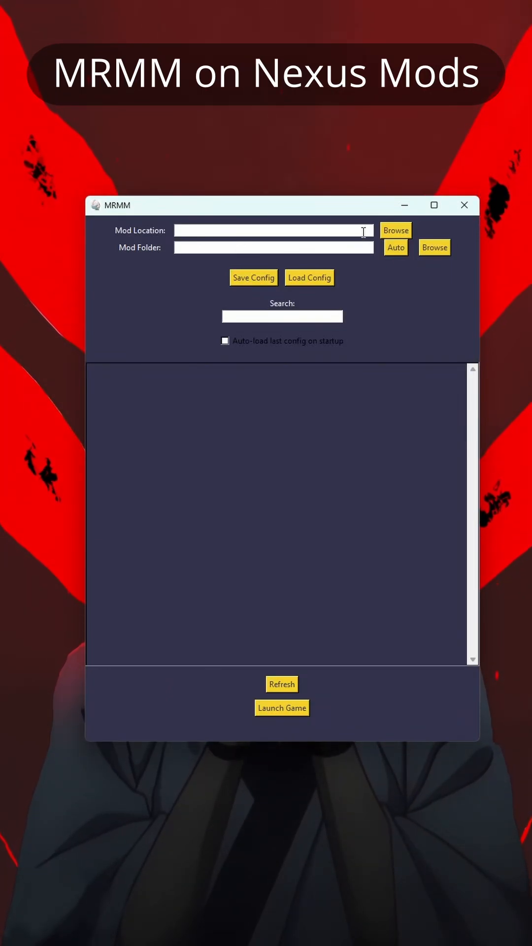
mouse_move(128, 225)
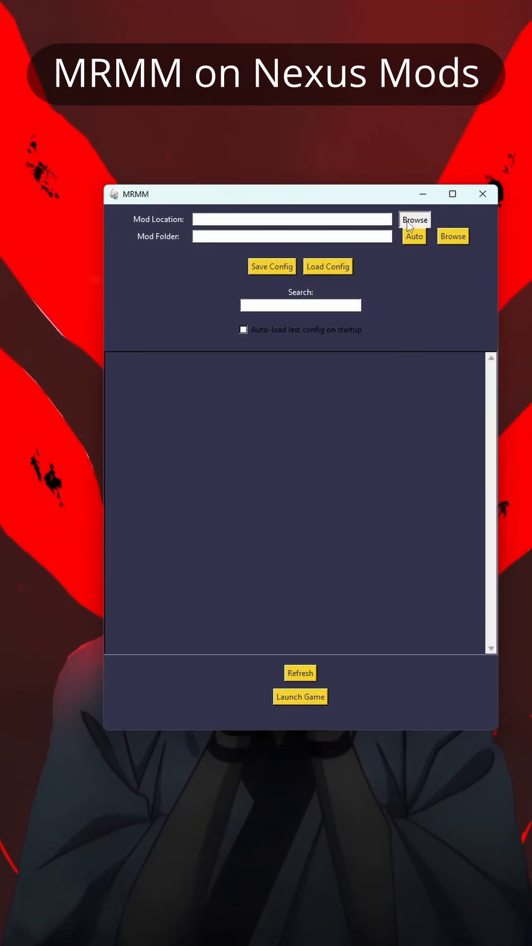
Set the Mod Location to the Desktop Test folder, listing its fourteen .pak mods.
click(414, 220)
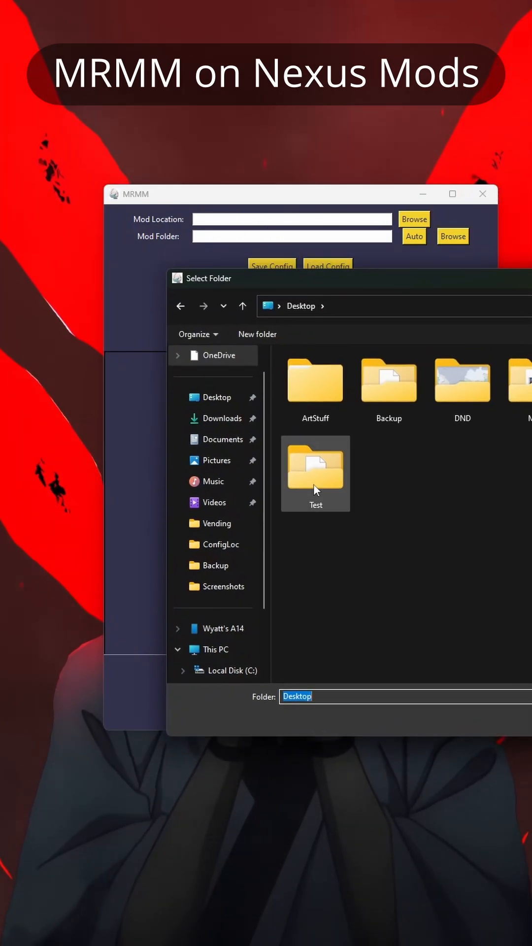
double_click(315, 471)
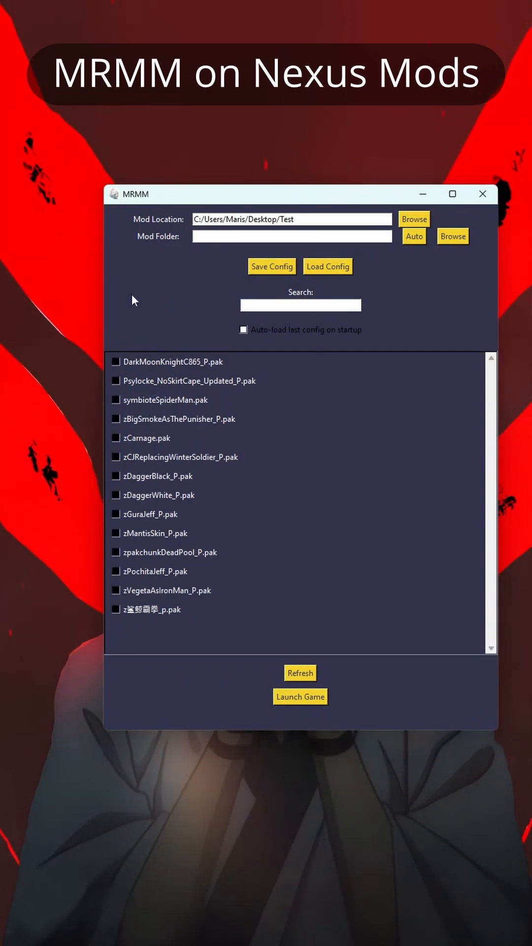
mouse_move(227, 306)
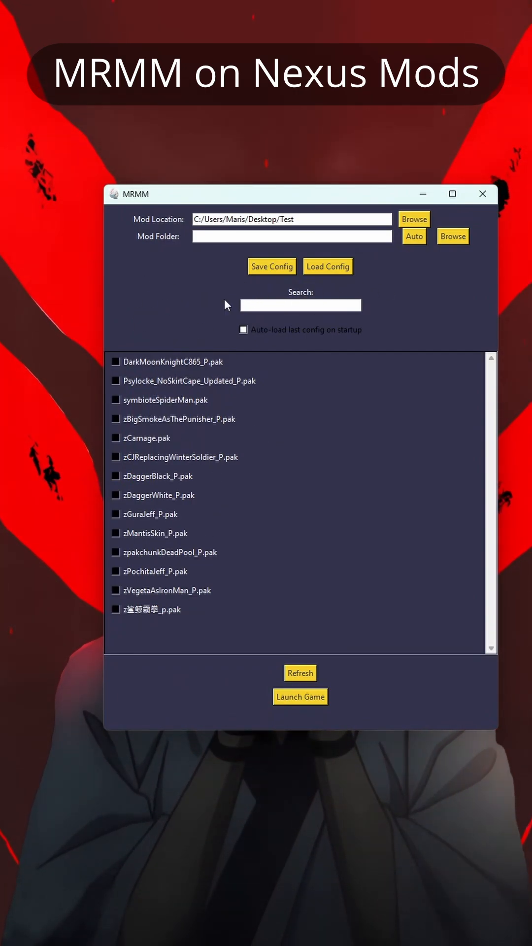
Auto-detect the Mod Folder as Marvel Rivals' Content\Paks\~mods directory.
click(414, 237)
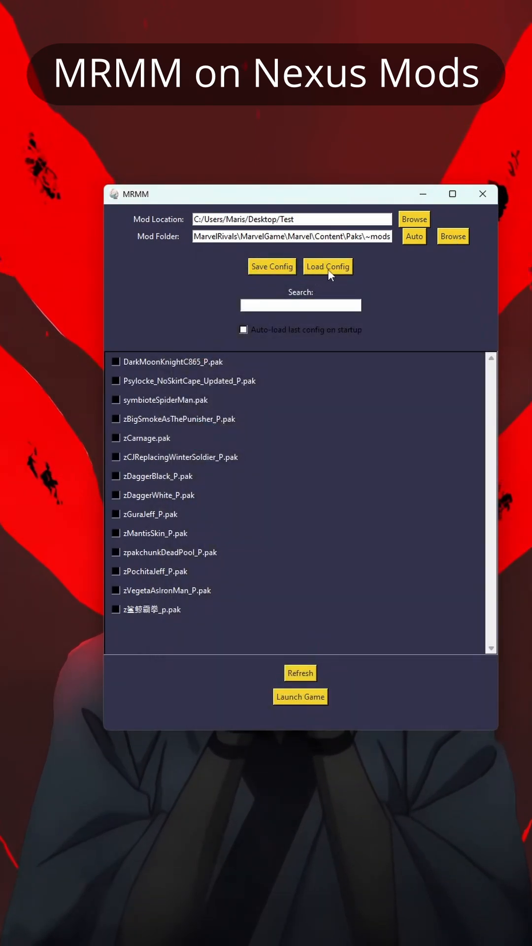
mouse_move(297, 276)
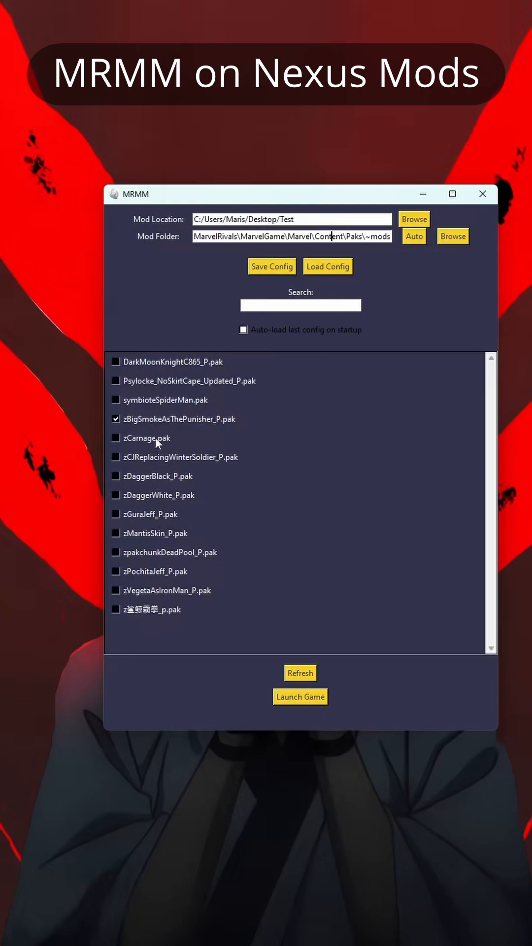
Toggle the Psylocke_NoSkirtCape_Updated_P.pak and another mod on, then leave all mods unchecked.
click(116, 380)
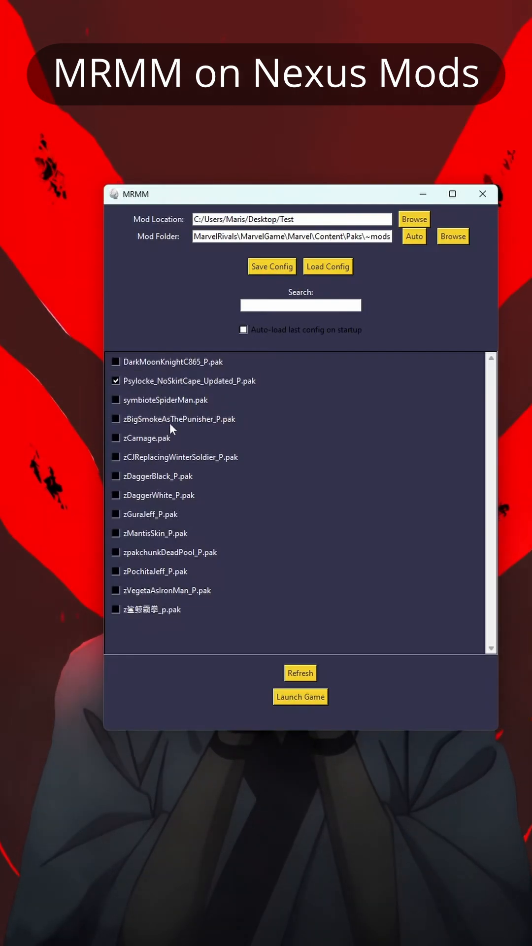
click(115, 458)
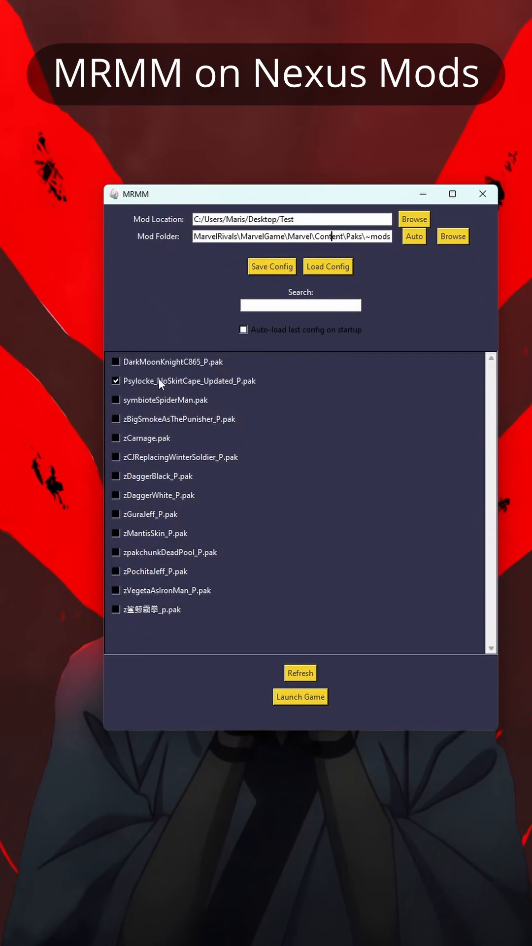
click(115, 380)
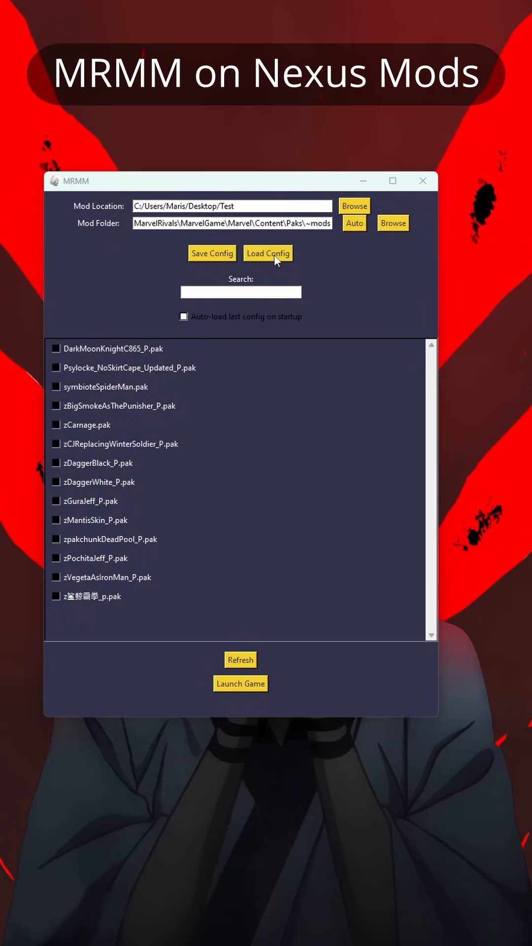
Load the saved config from the ConfigLoc folder, setting the mod folder to the E: SteamLibrary Marvel Rivals path.
click(268, 253)
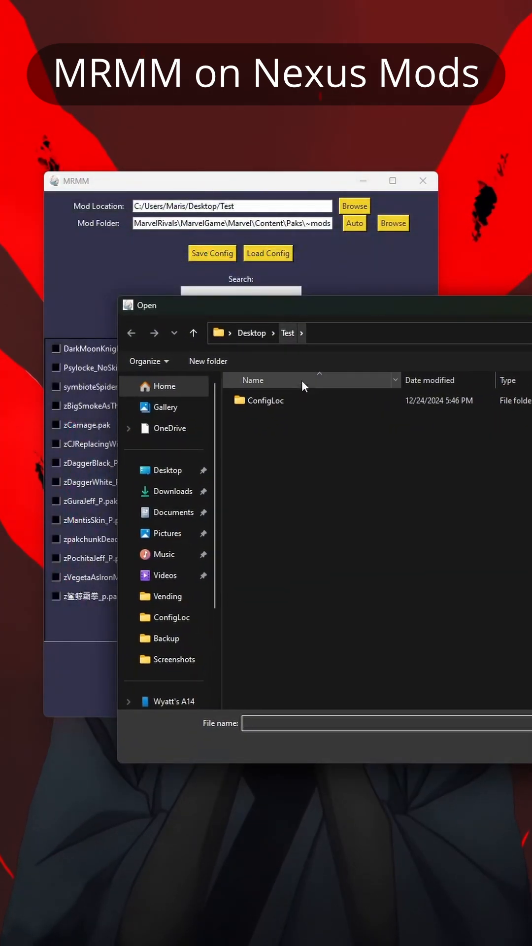
double_click(265, 400)
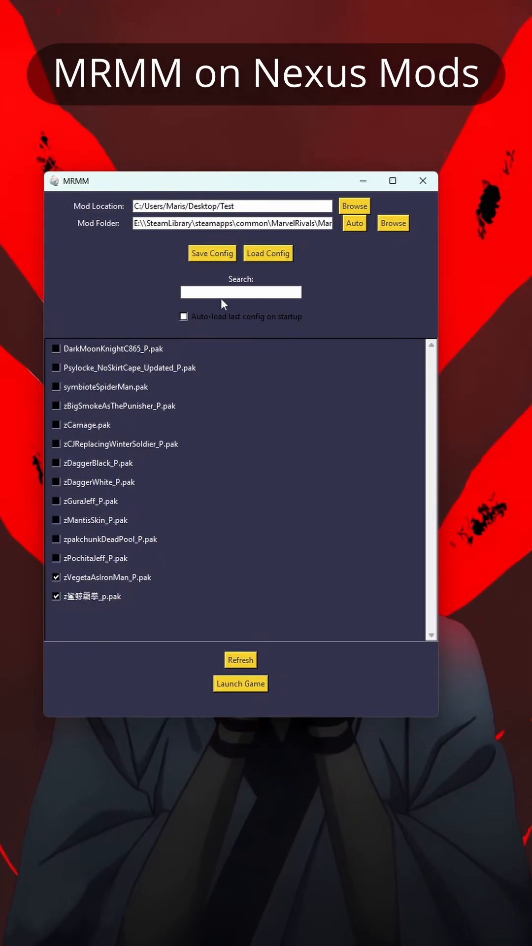
click(269, 253)
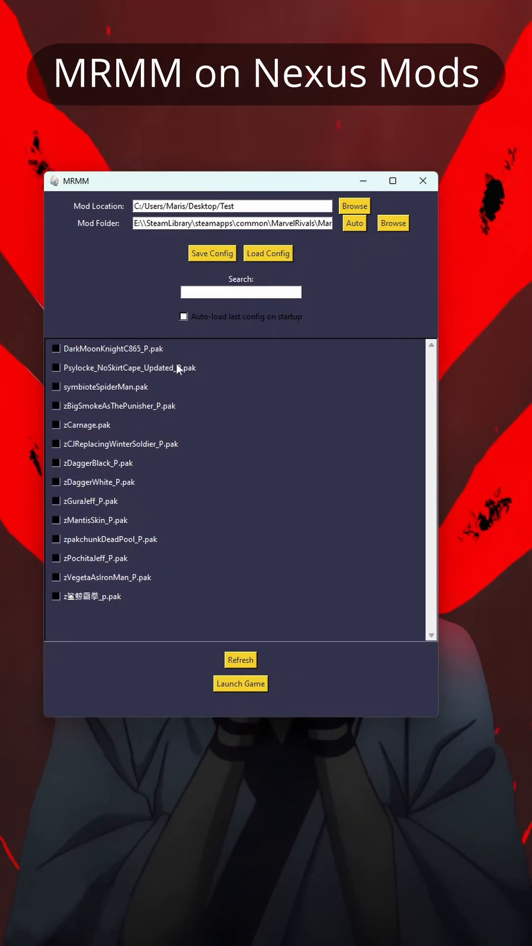
click(268, 253)
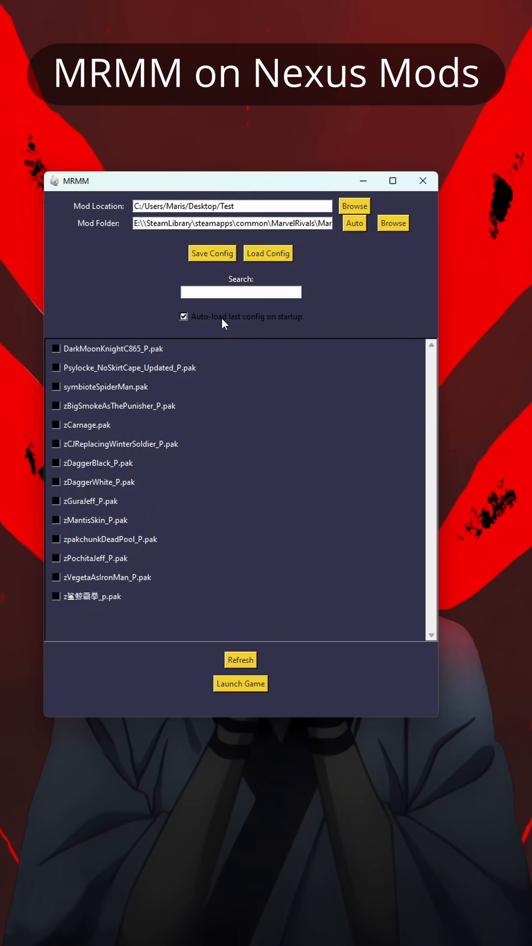
mouse_move(147, 493)
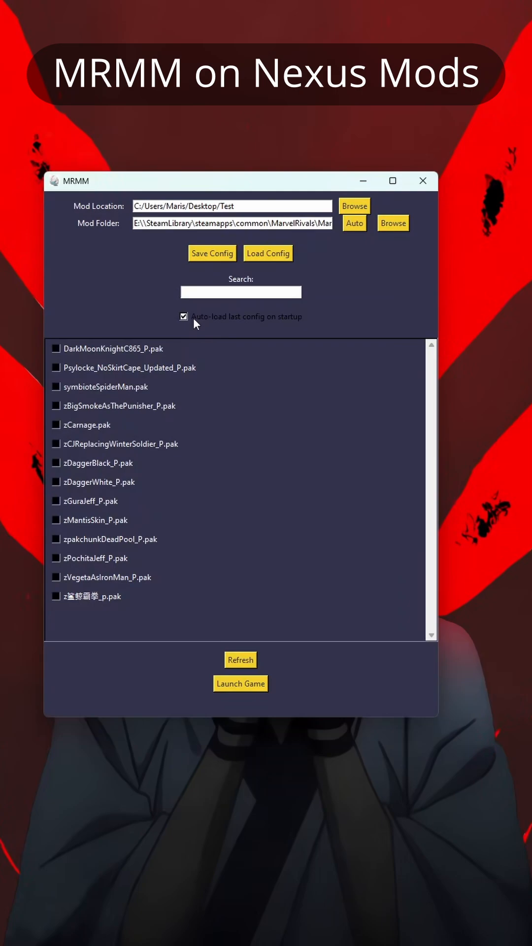
click(183, 316)
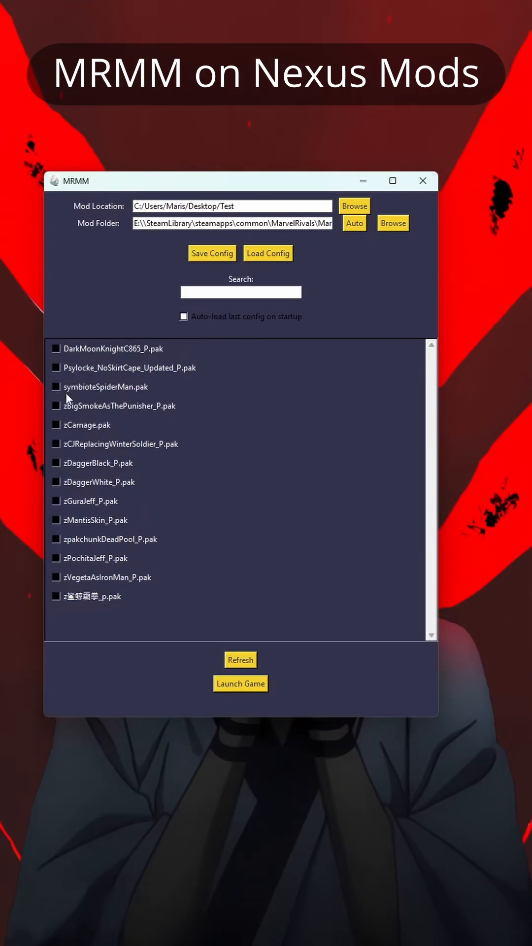
mouse_move(113, 585)
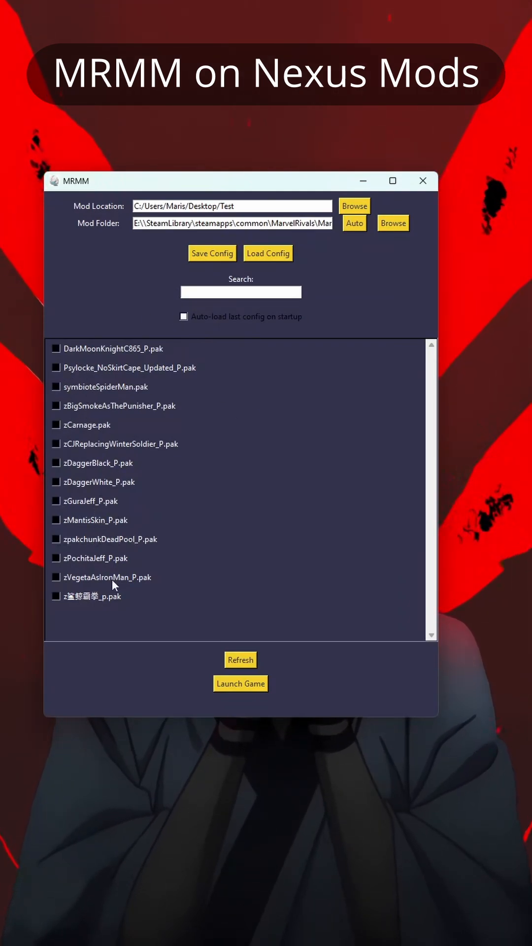
Enable zCarnage.pak and the last mod in the list, z鲨鲸霸王_p.pak.
click(55, 597)
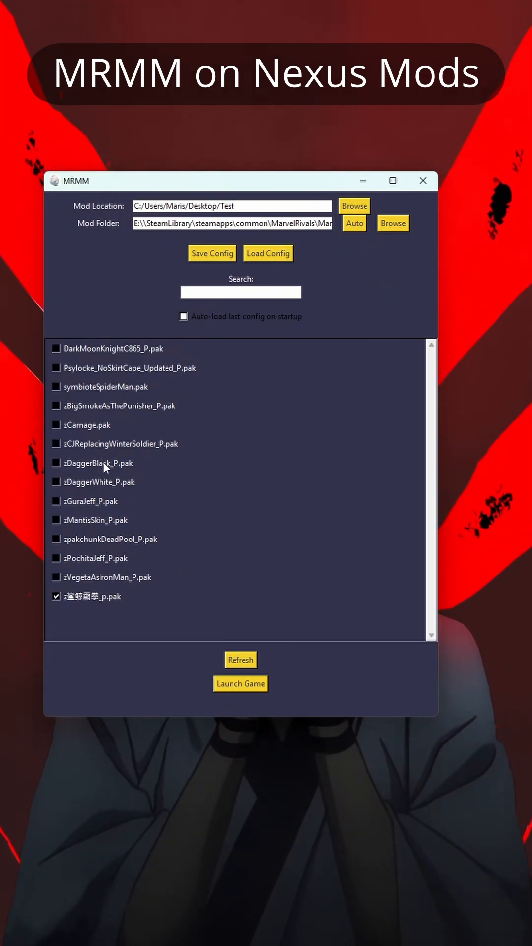
click(56, 425)
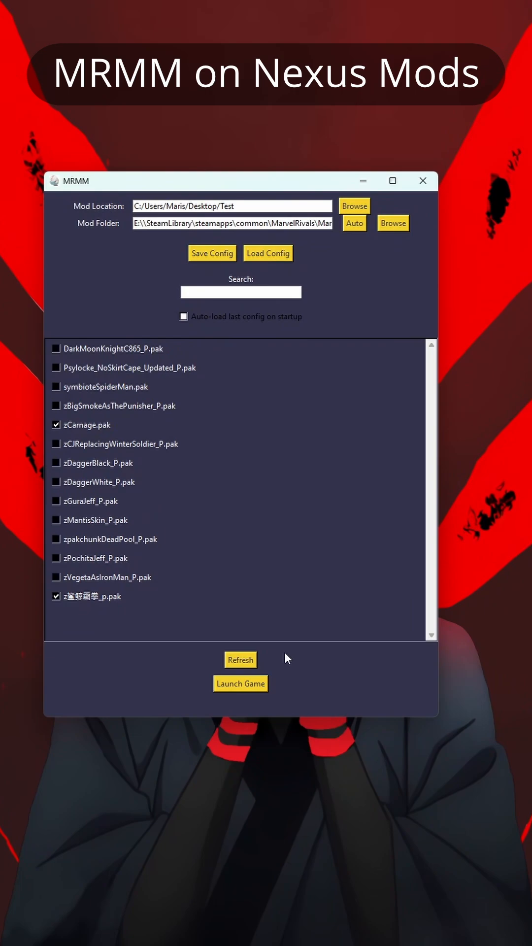
mouse_move(307, 674)
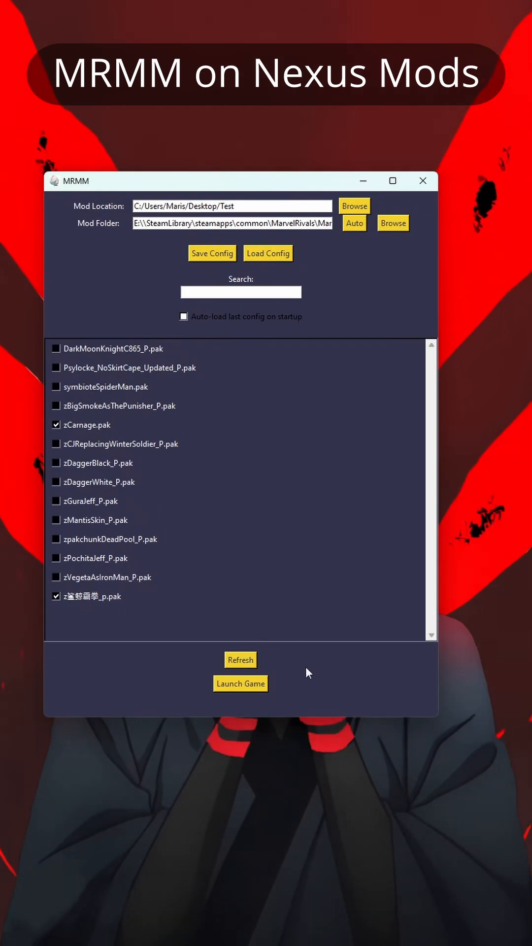
Launch Marvel Rivals through Steam with the two enabled mods.
click(241, 684)
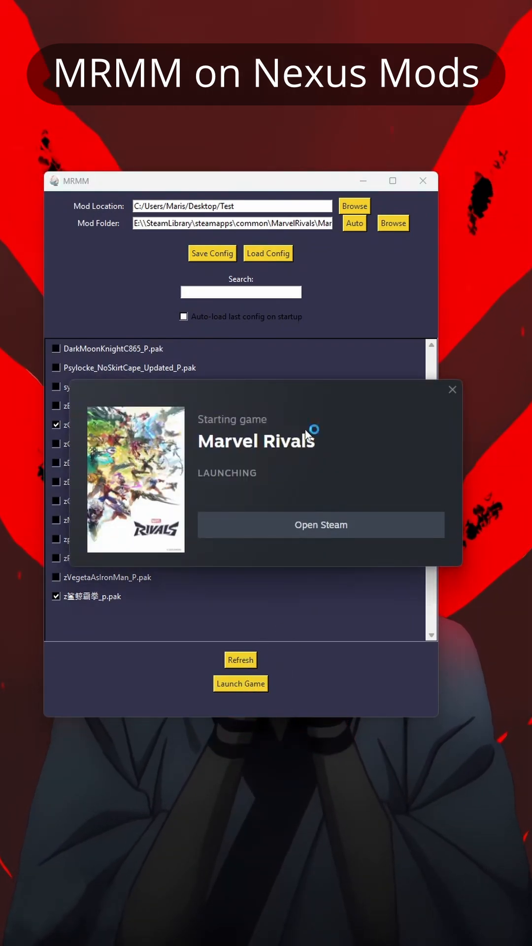
click(452, 390)
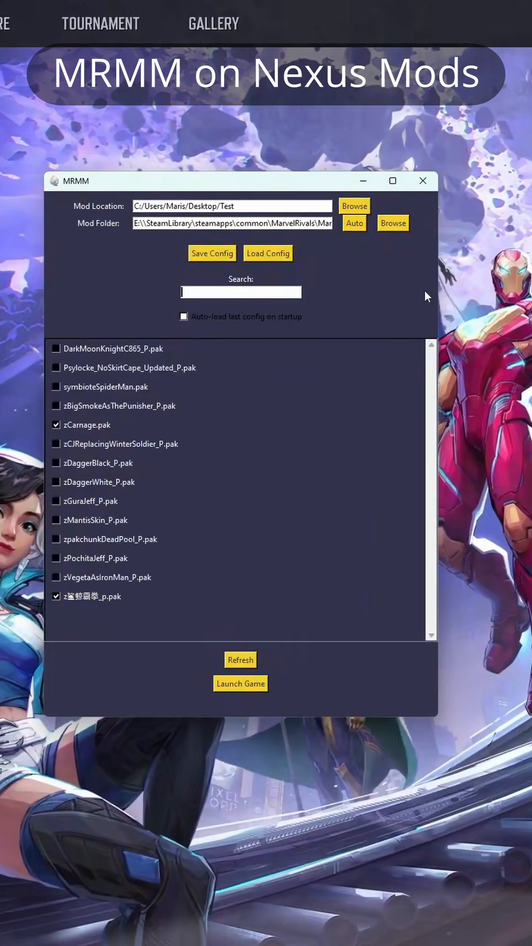
text(Carna)
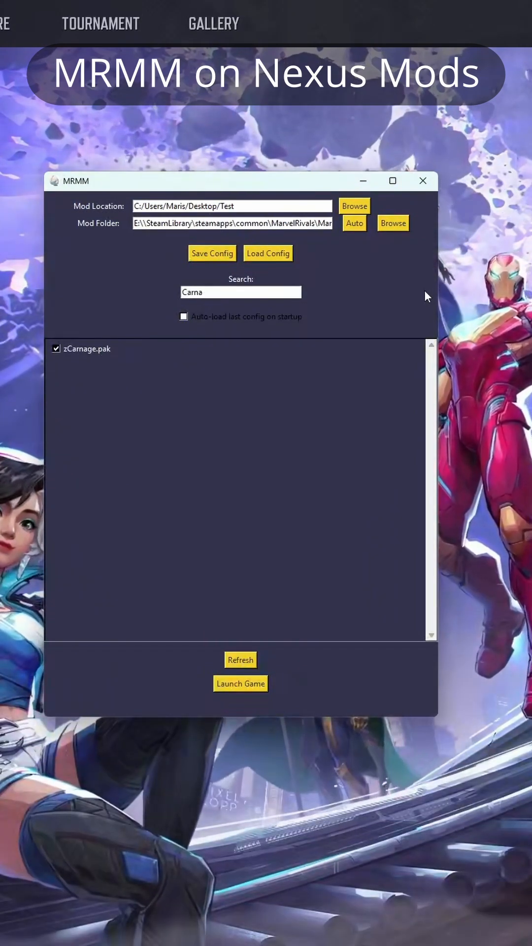
text(Vegeta)
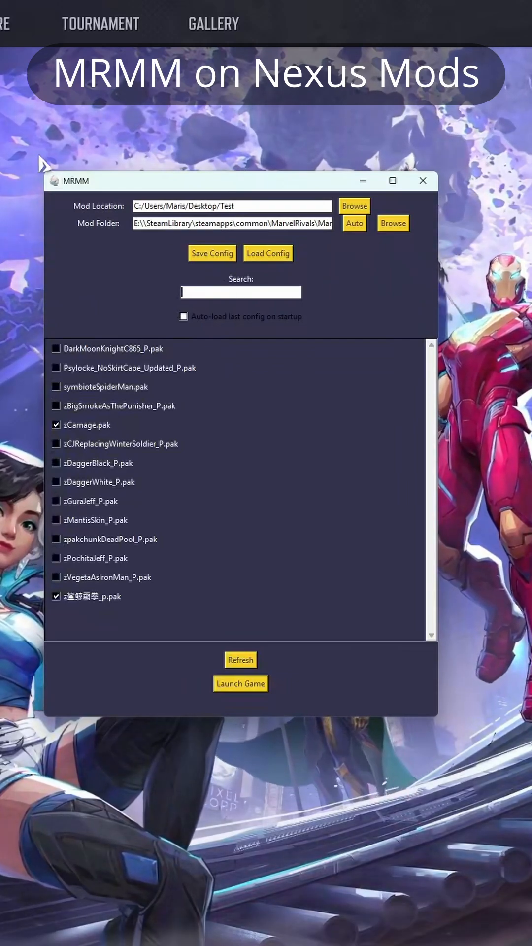
click(423, 180)
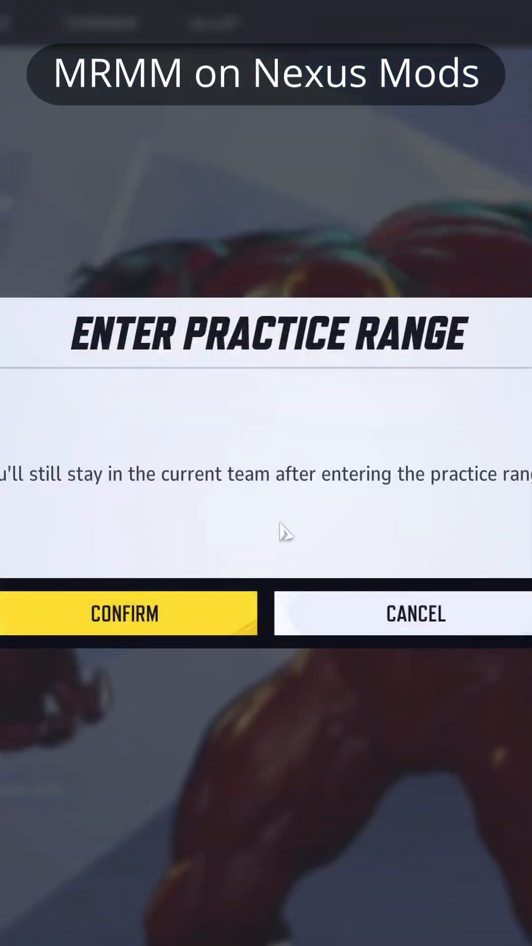
Confirm the Enter Practice Range dialog to try the modded skins.
click(124, 613)
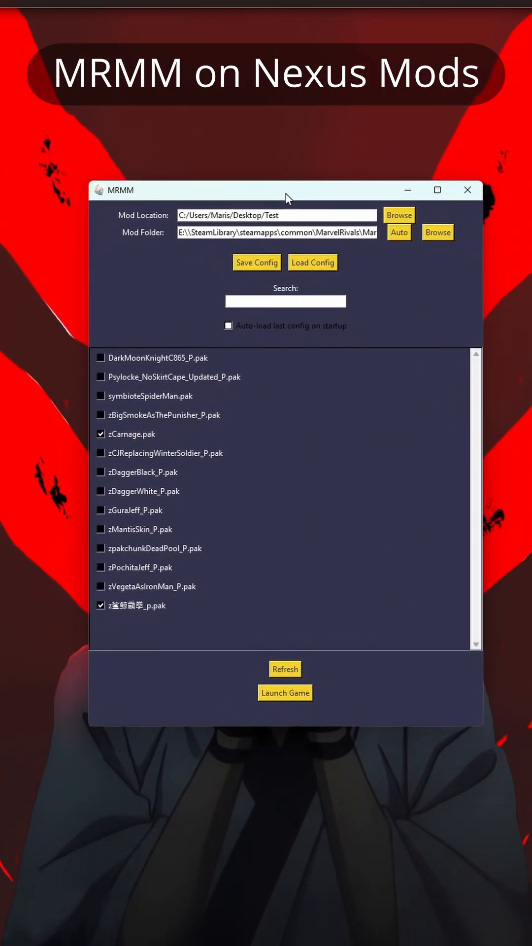
Switch to the browser and open the MRMM (Marvel Rivals Mod Manager) page from the Google results.
click(101, 434)
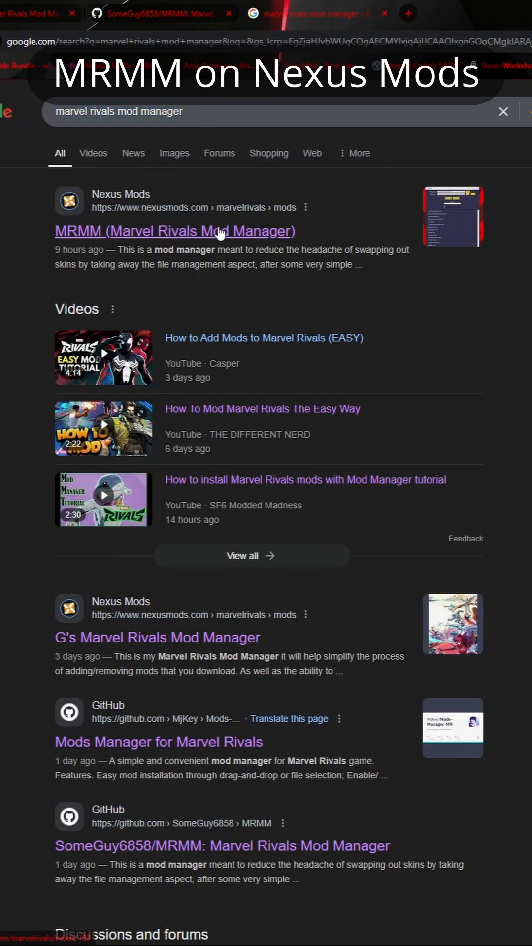
click(175, 230)
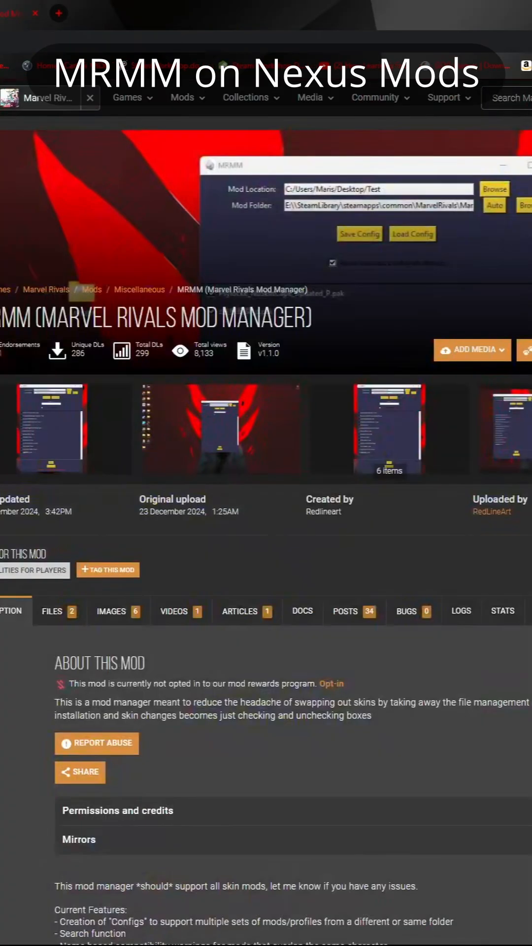
Show the Files tab with the quarantined latest MRMM version and the previous version download.
scroll(down, 3)
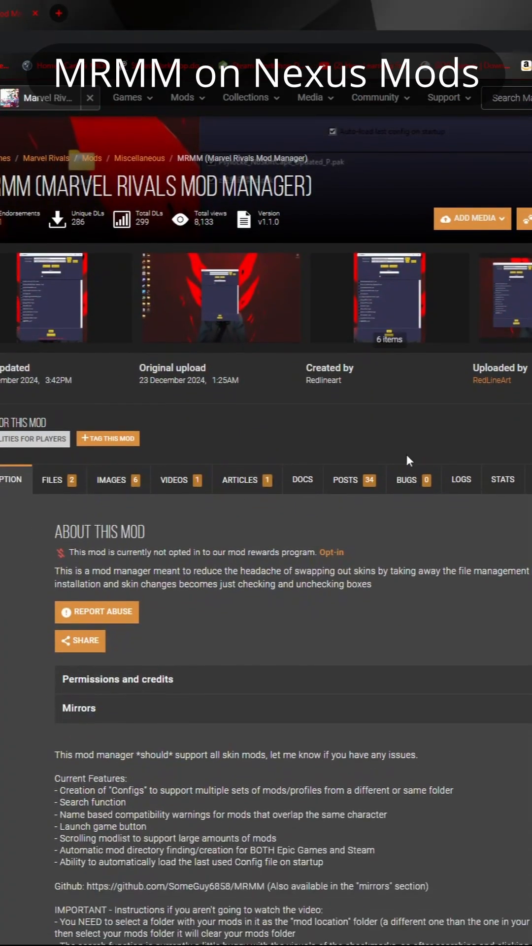
click(51, 480)
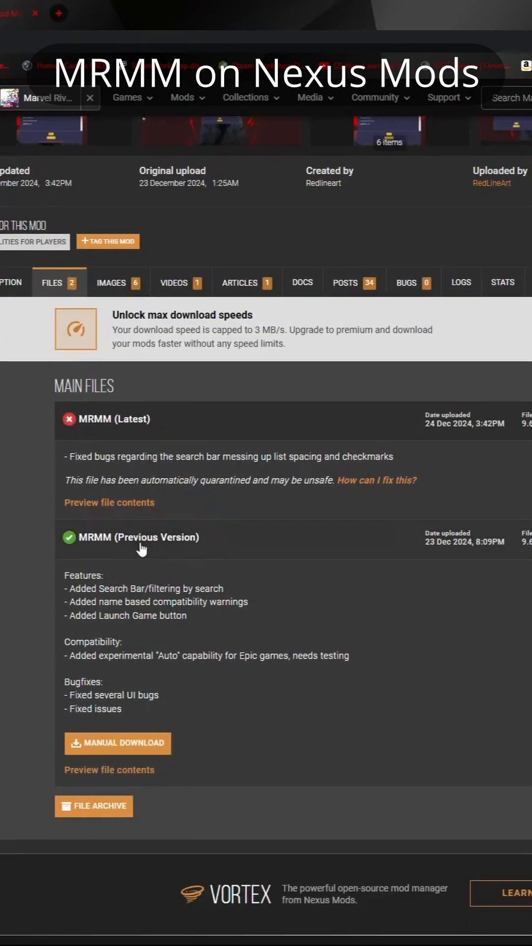
mouse_move(123, 432)
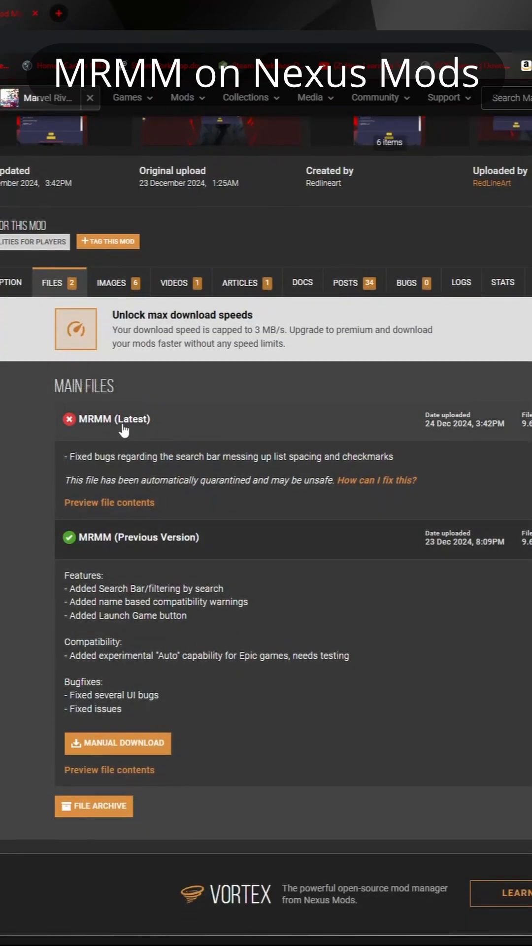
mouse_move(166, 546)
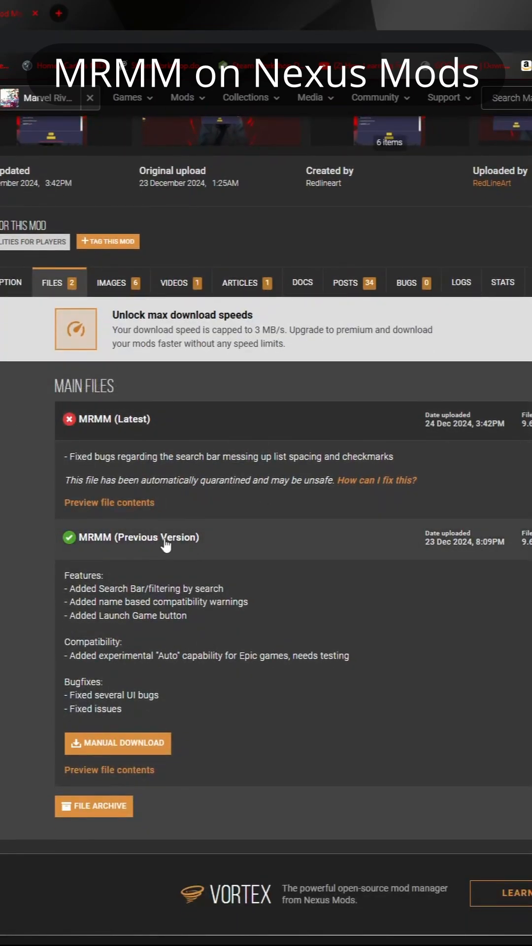